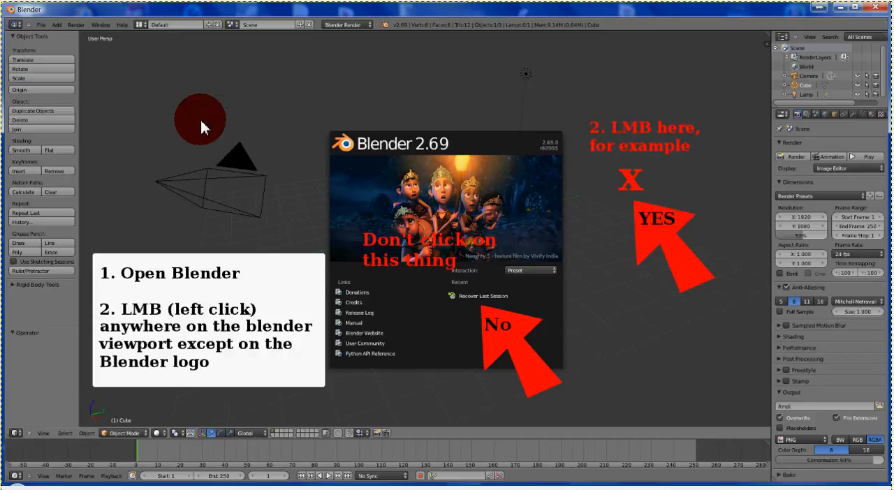
{"action": "mouse_move", "coordinate": [185, 203]}
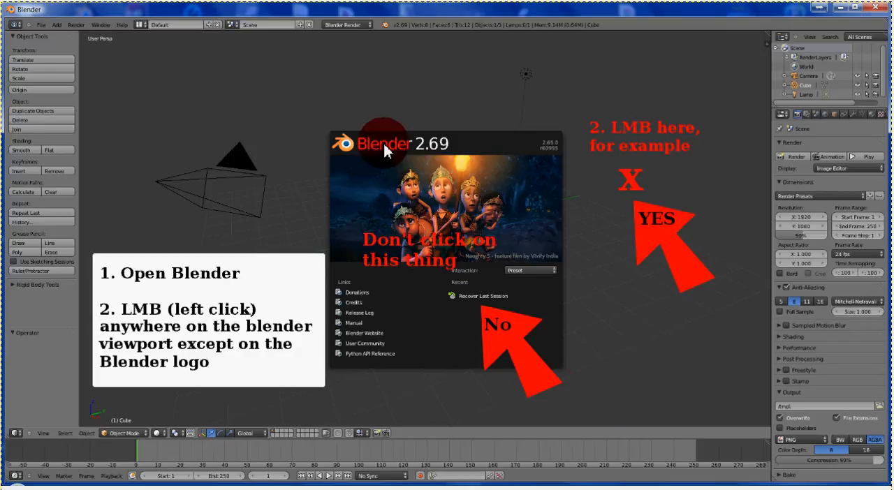
{"action": "mouse_move", "coordinate": [386, 154]}
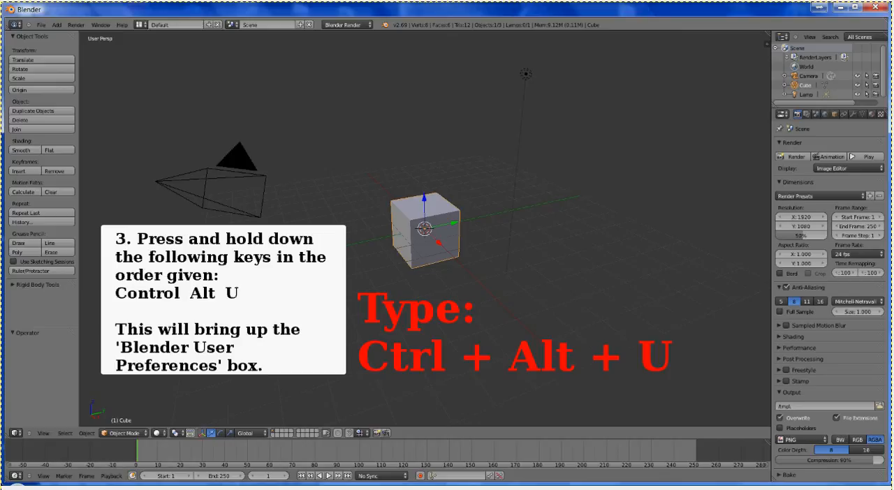
Open the User Preferences window with Ctrl+Alt+U over the default scene.
{"action": "key", "text": "ctrl+alt+u"}
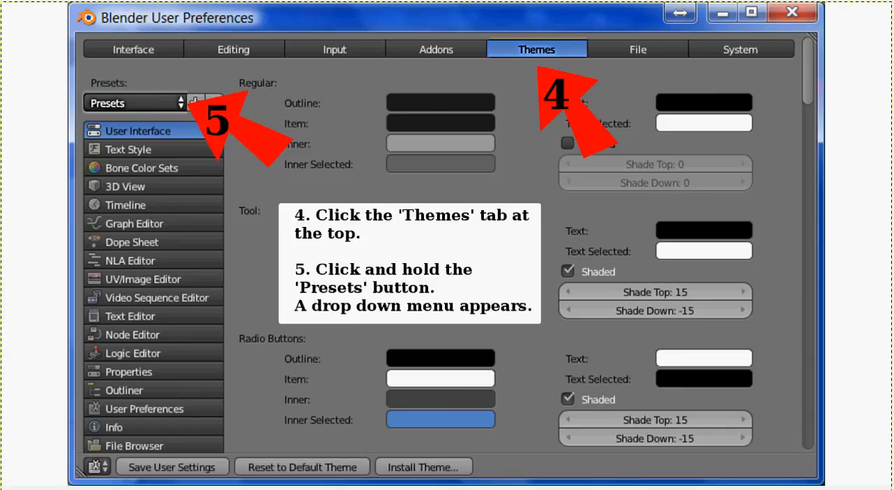
Open the theme Presets dropdown in the Themes section of User Preferences.
{"action": "left_click", "coordinate": [134, 103]}
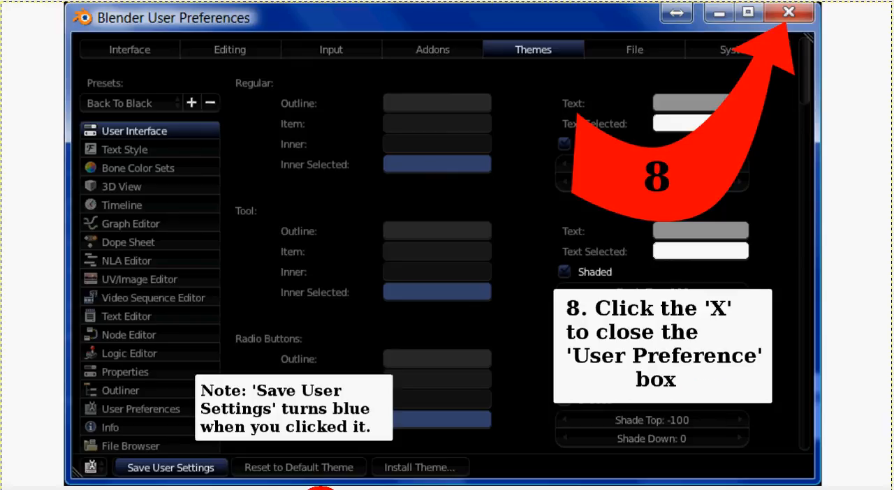
{"action": "mouse_move", "coordinate": [769, 72]}
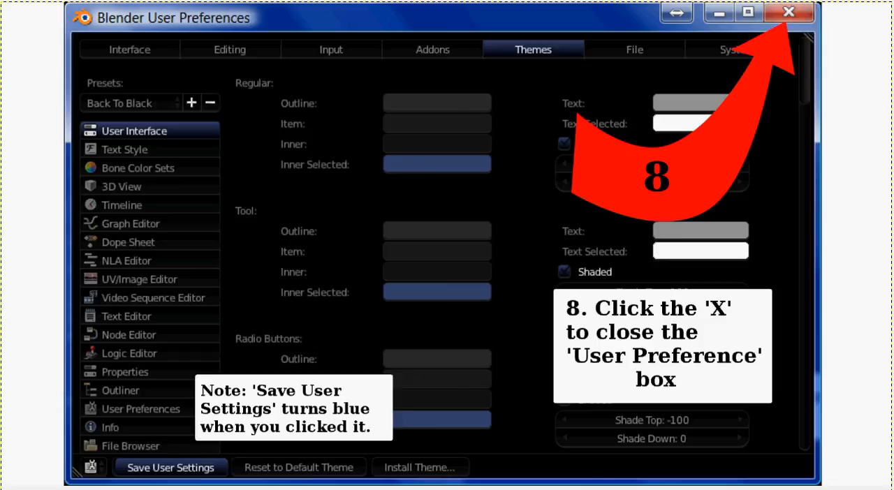
Close the User Preferences window after applying the Back To Black theme.
{"action": "left_click", "coordinate": [788, 12]}
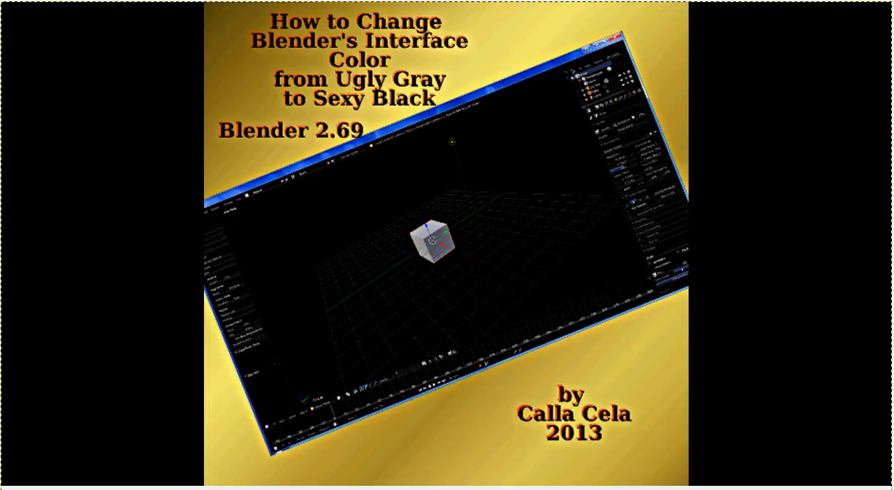